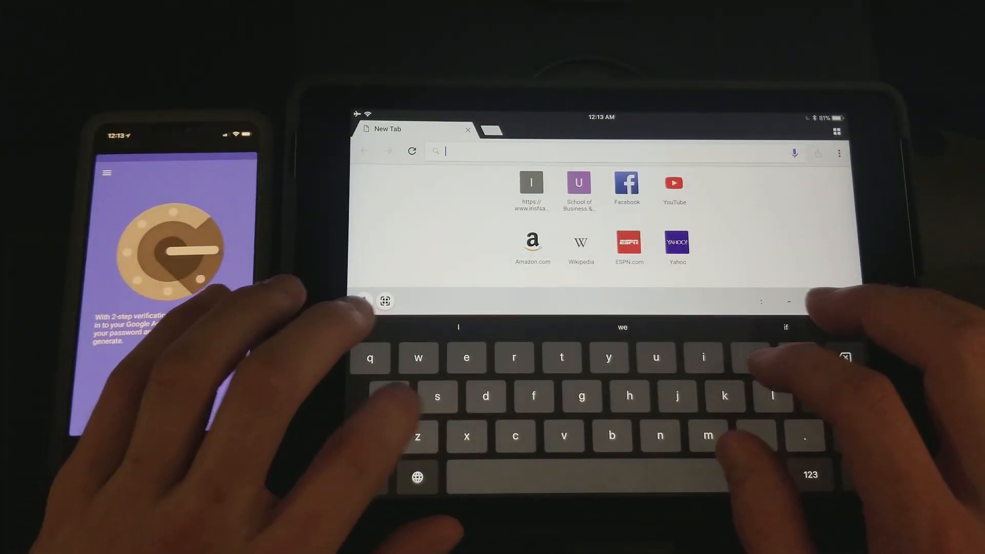
Search Google for 'google accounts' from a new Chrome tab
text(google accounts)
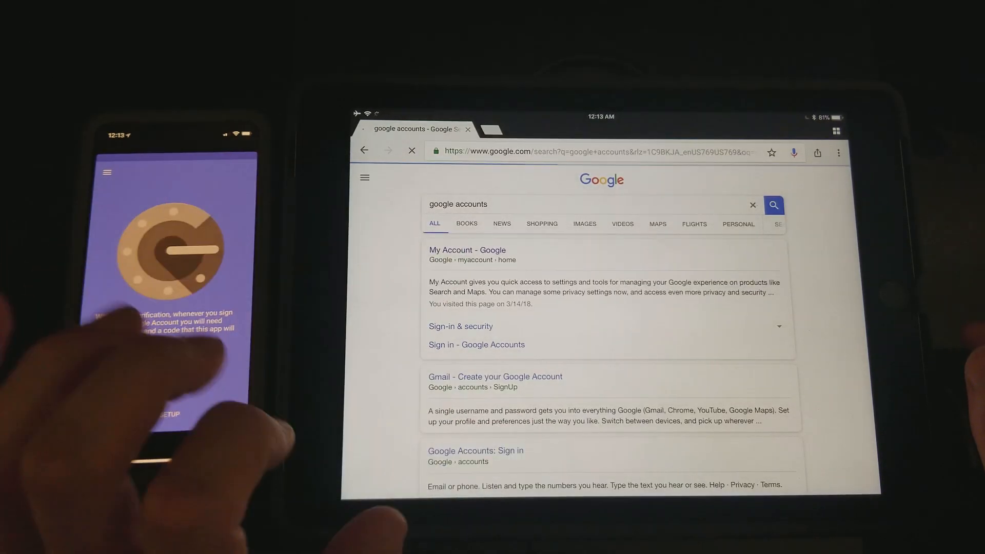
Open the My Account - Google result and go to the Sign-in & security settings
click(468, 250)
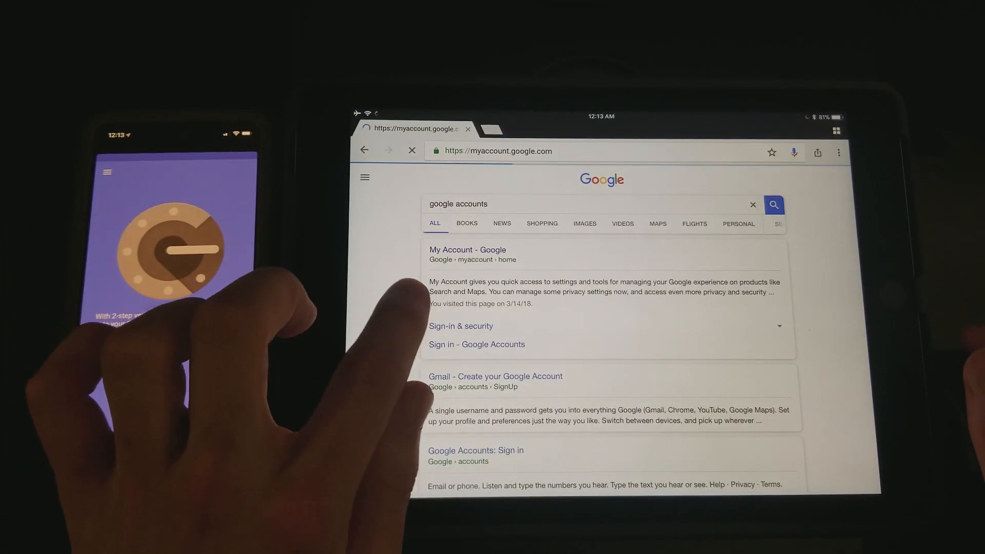
click(467, 249)
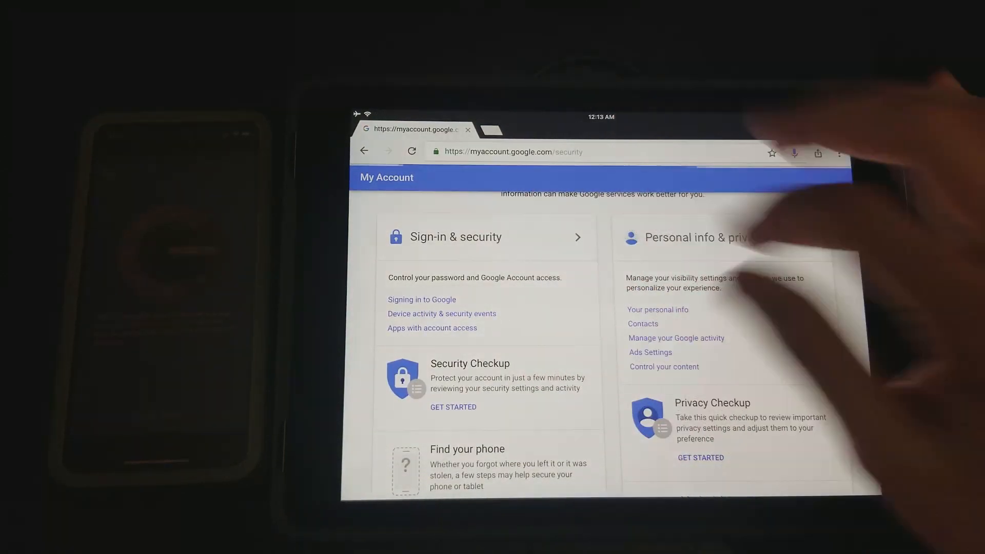
click(456, 237)
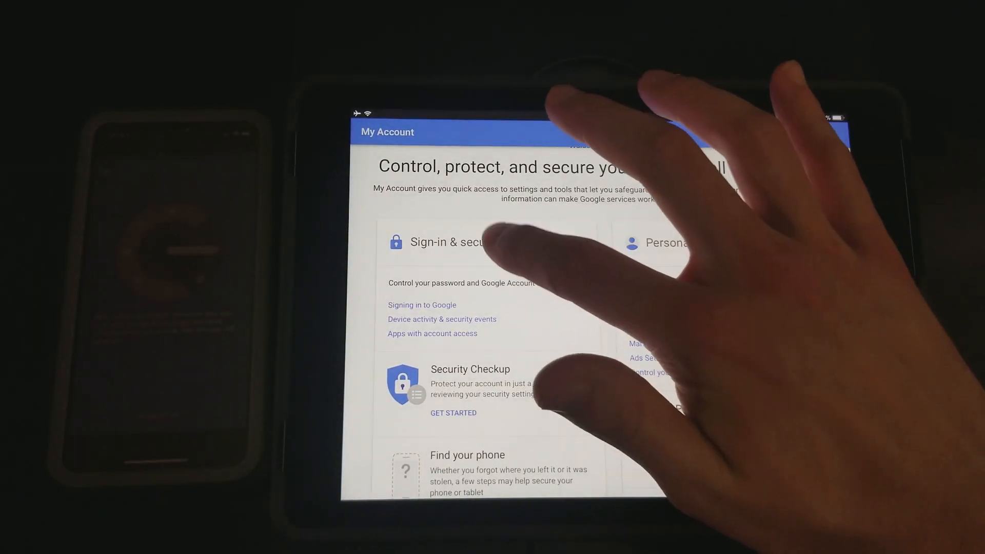
click(446, 241)
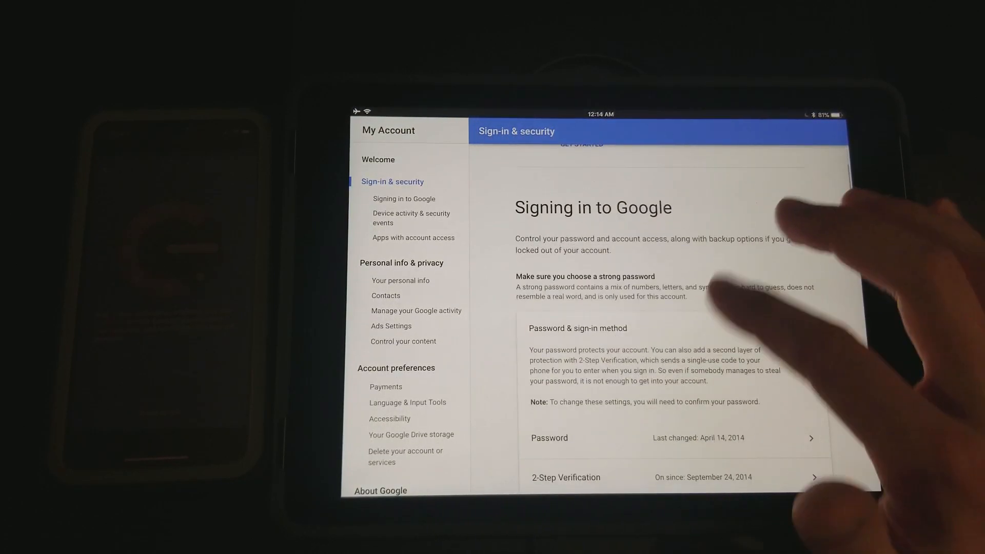
Scroll down to 2-Step Verification and open its settings page
scroll(down, 3)
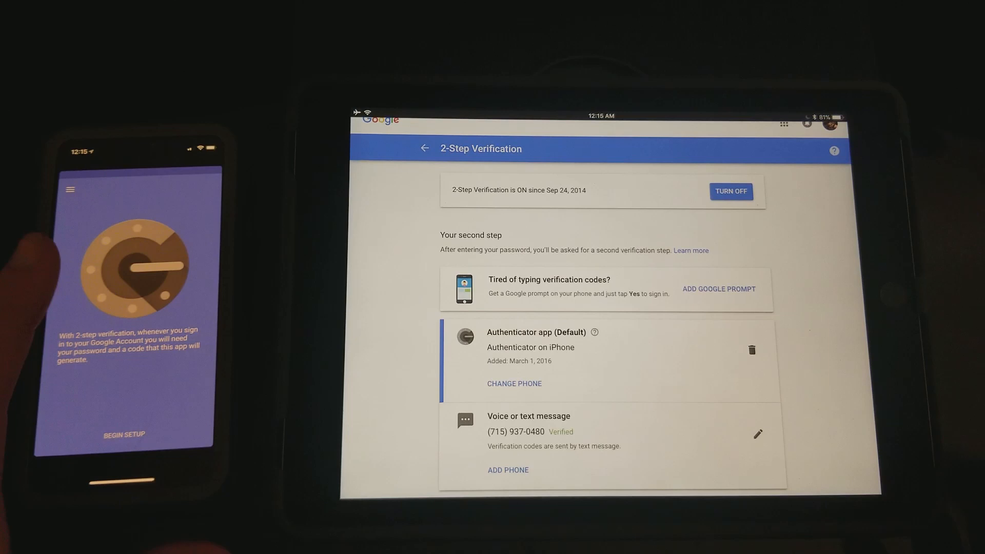
Scroll to the Authenticator app entry and choose Change phone
scroll(down, 3)
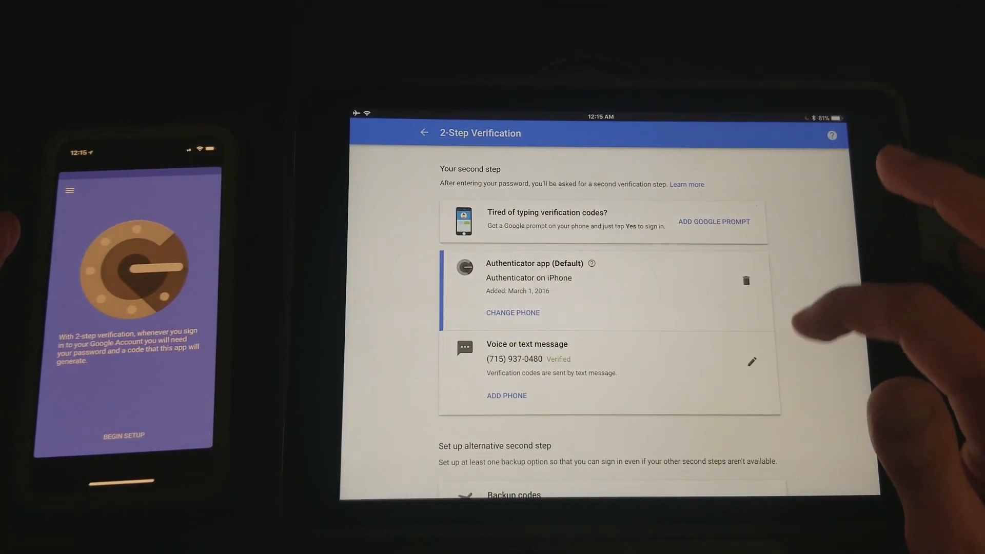
scroll(down, 3)
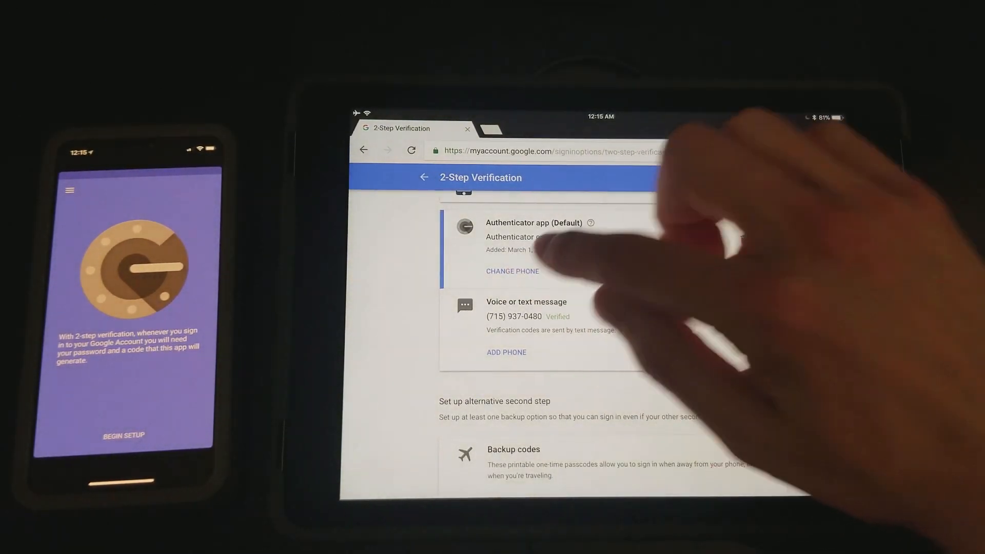
click(512, 271)
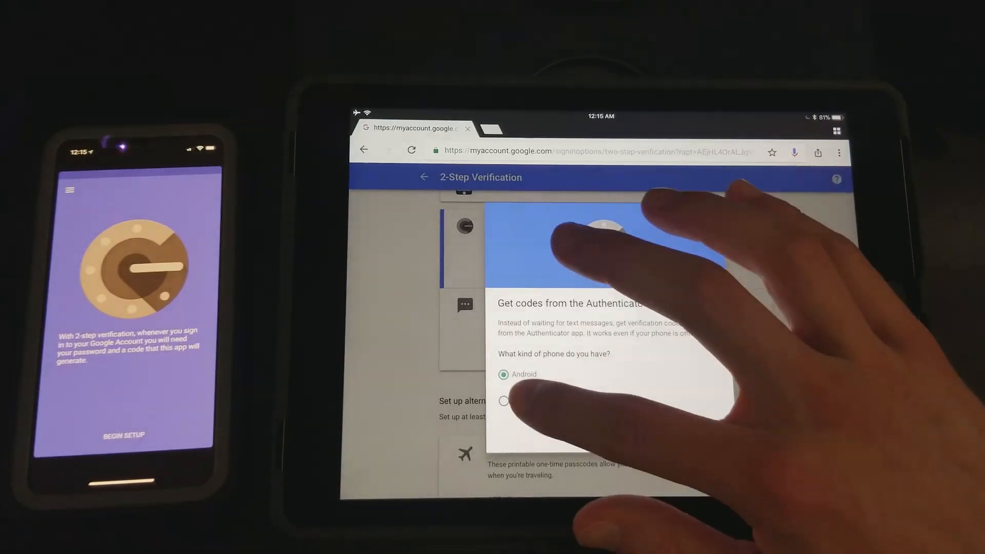
Pick iPhone as the phone type and scan the setup QR code in Authenticator
click(503, 401)
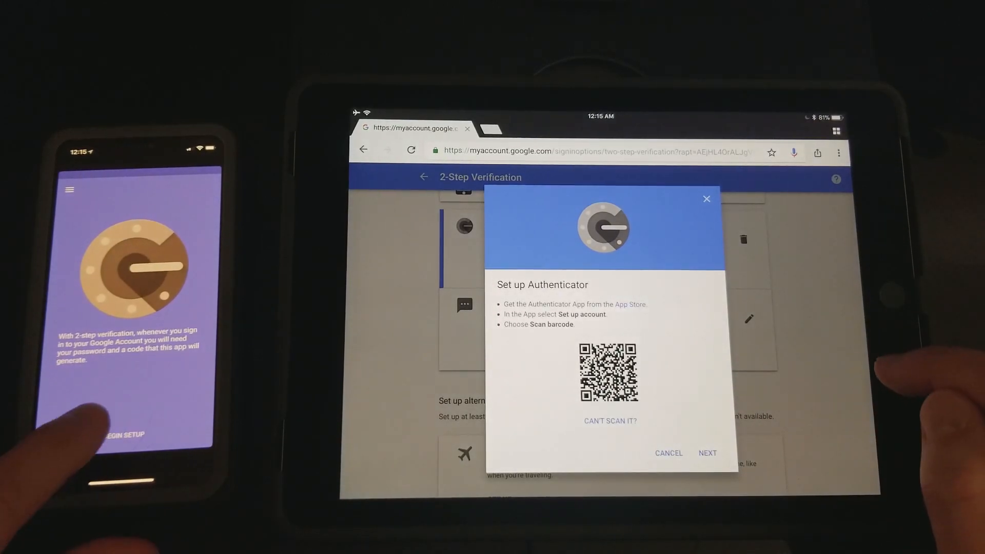
click(124, 434)
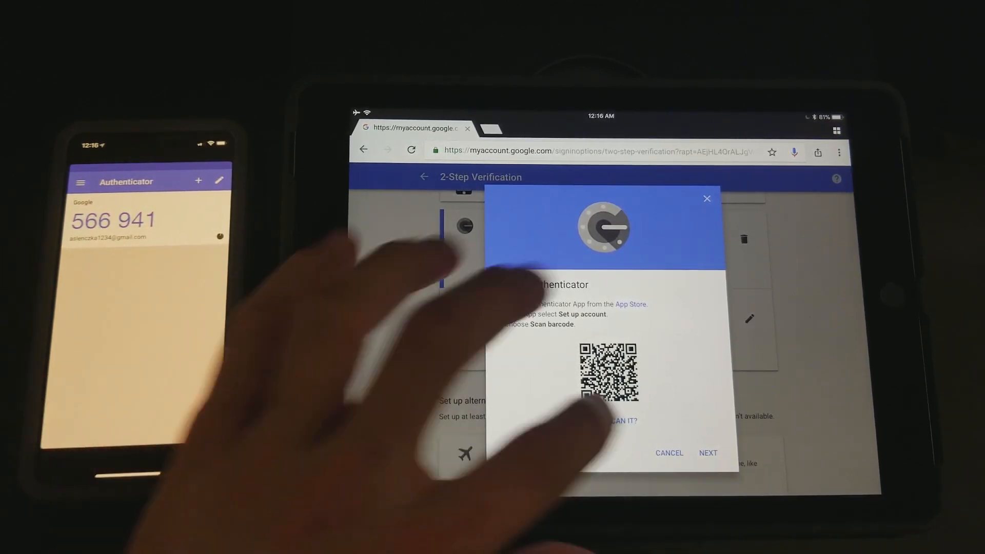
click(708, 454)
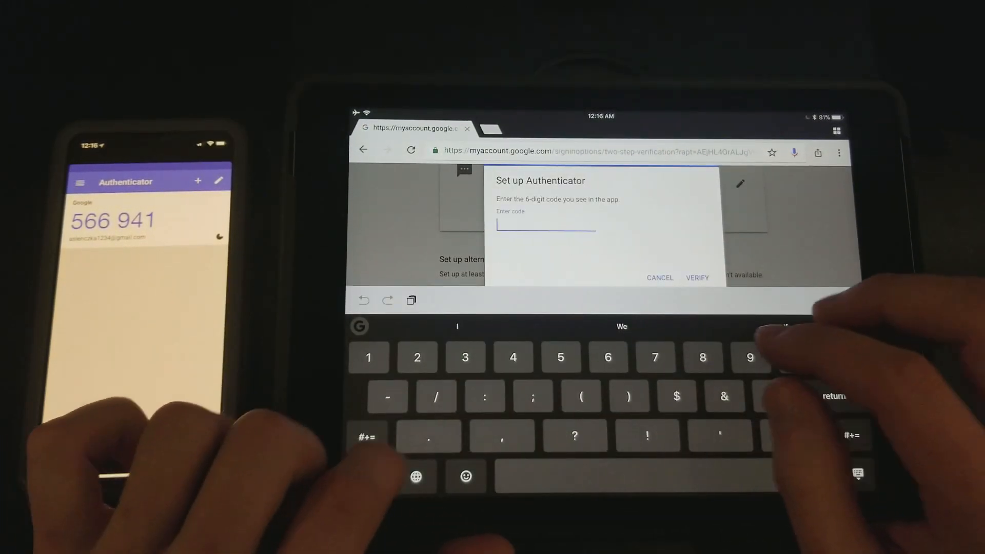
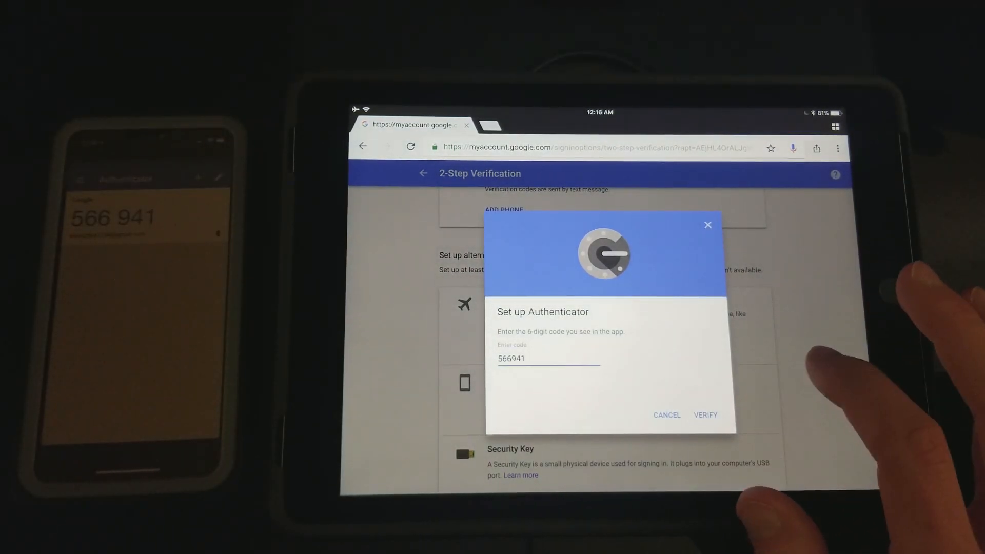
click(706, 415)
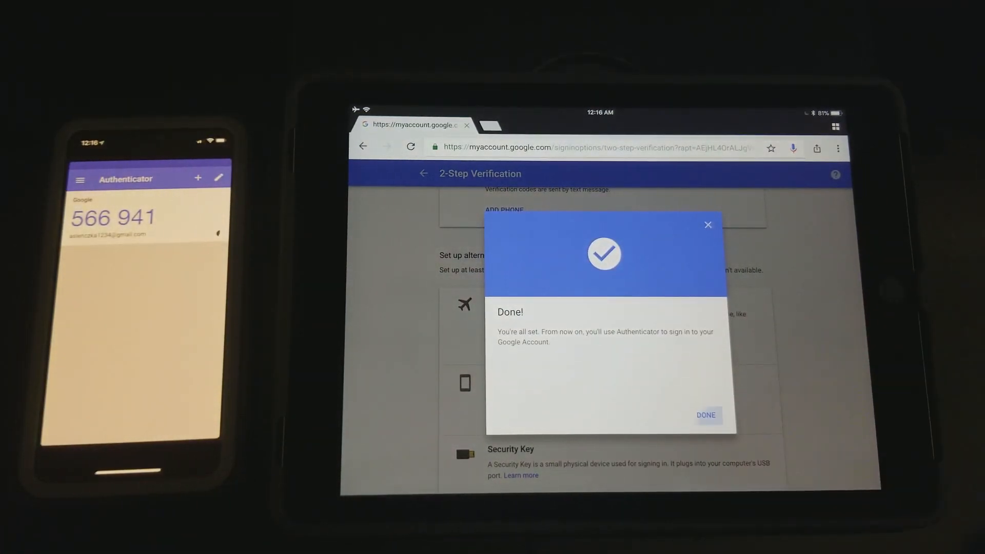
click(705, 415)
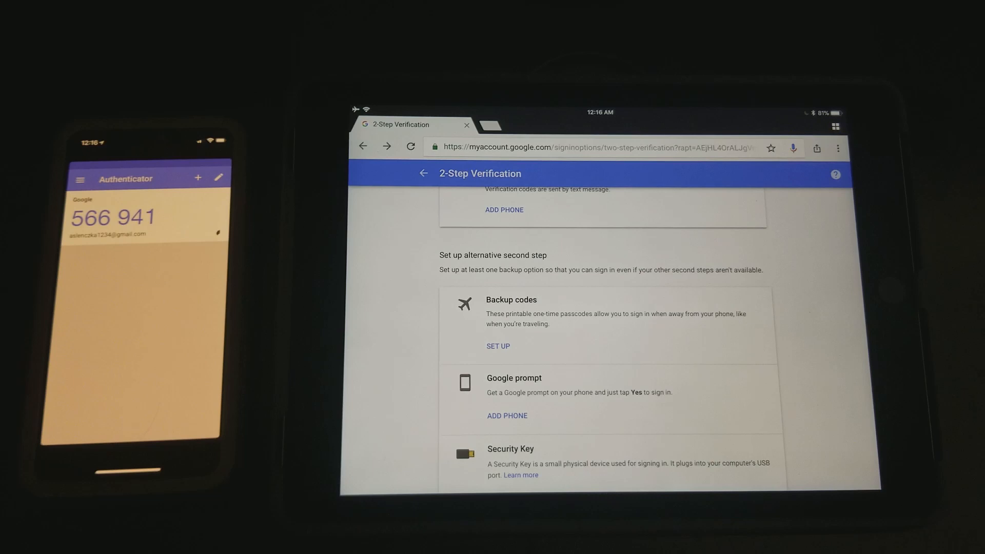